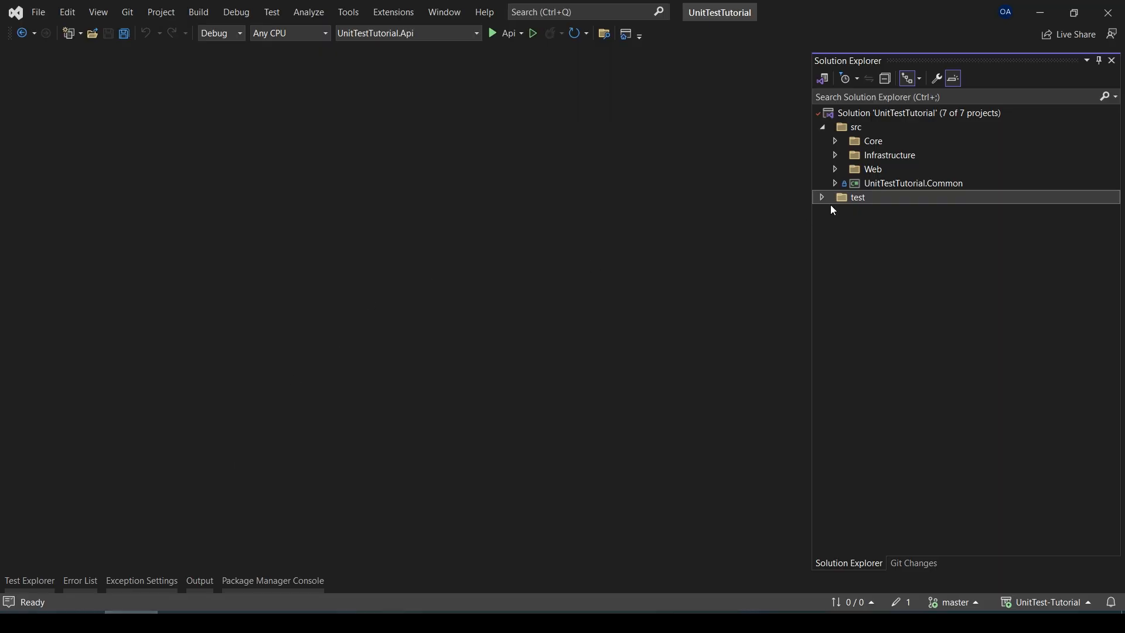
Expand the test and Infrastructure folders in Solution Explorer.
click(821, 197)
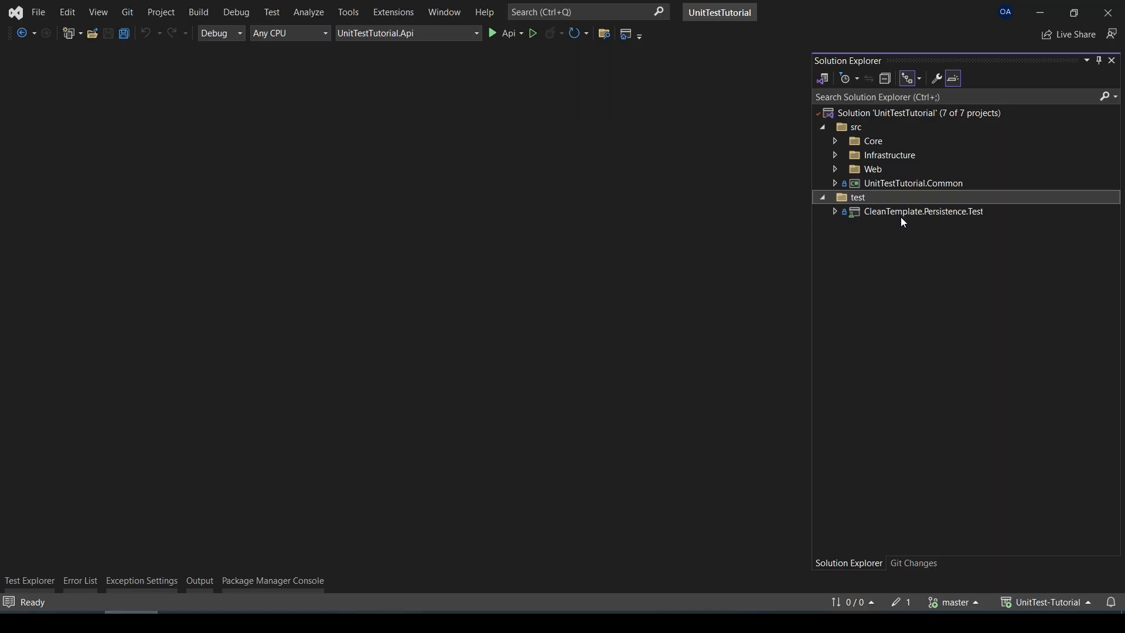
mouse_move(838, 163)
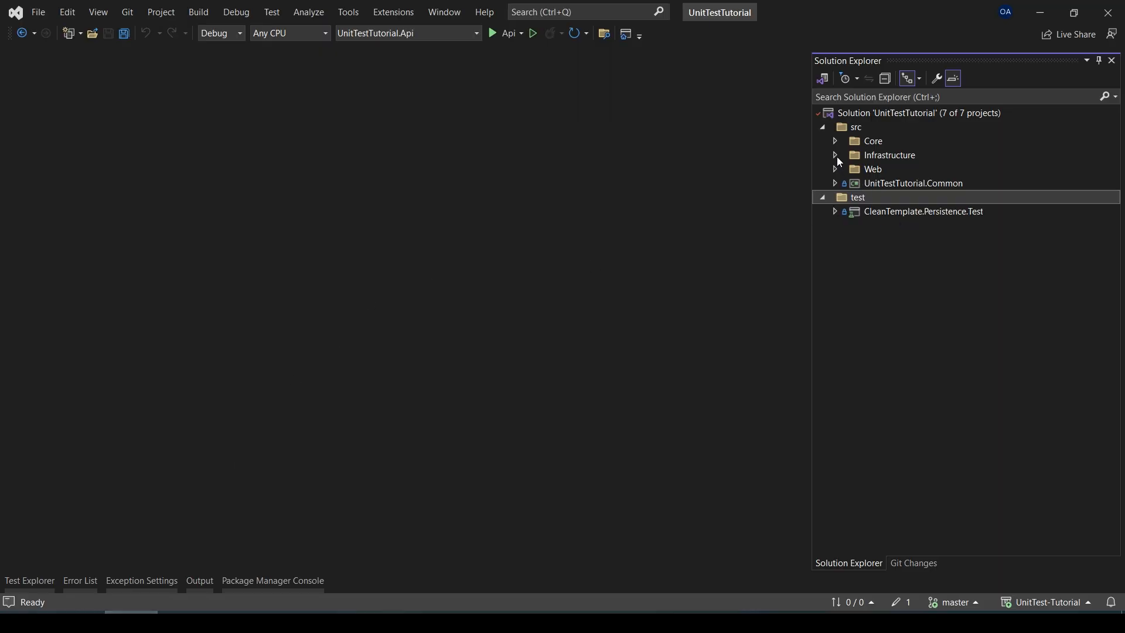
click(835, 155)
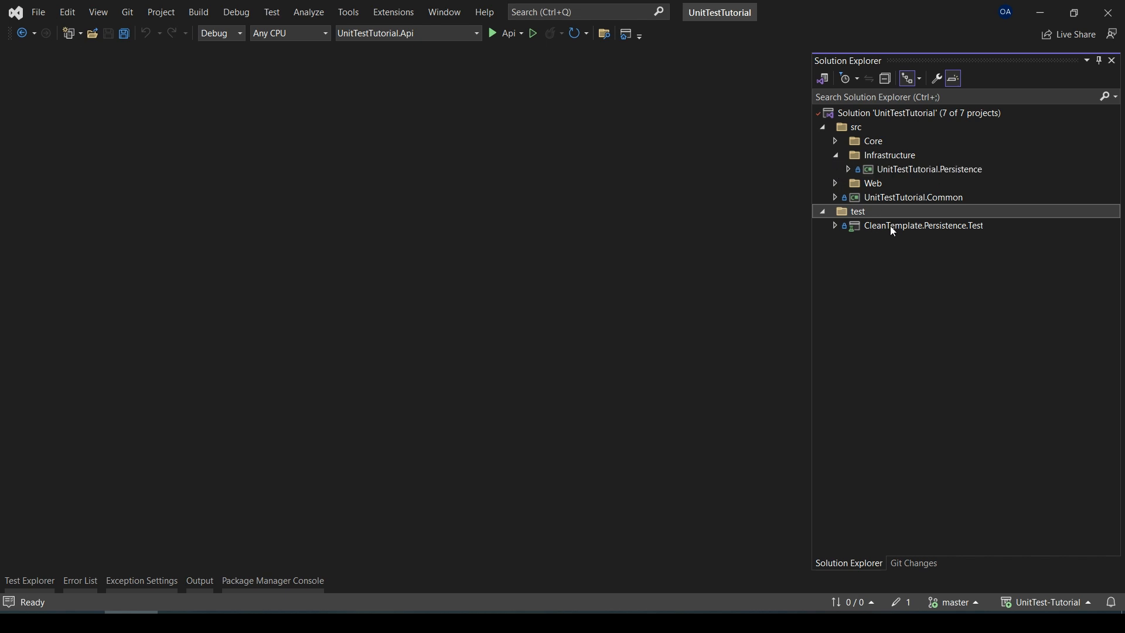
mouse_move(951, 232)
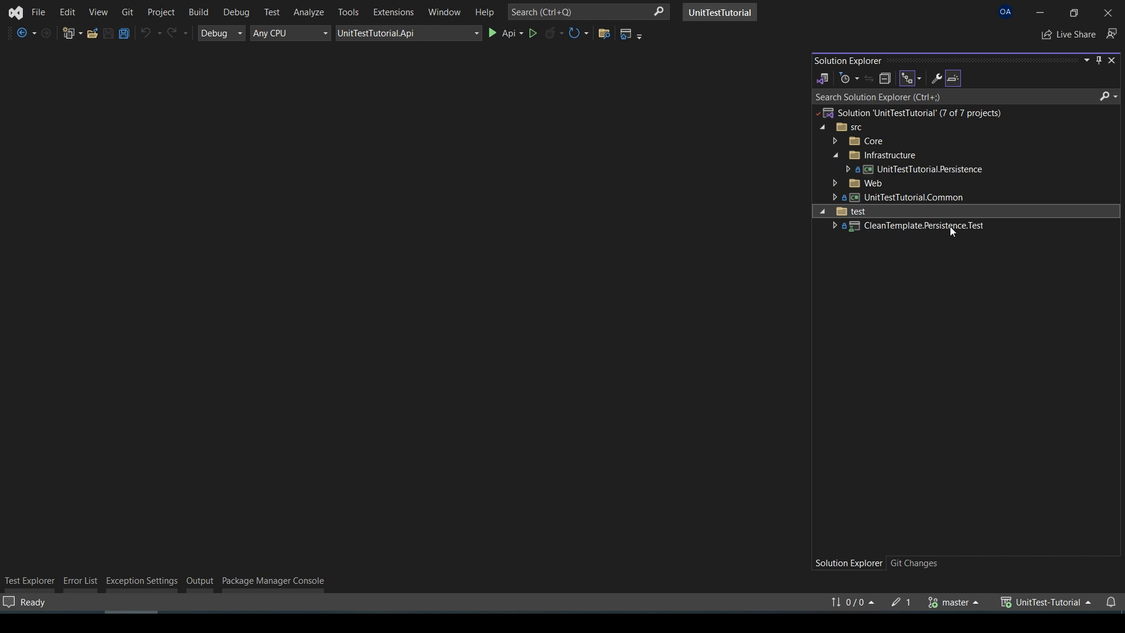
mouse_move(993, 229)
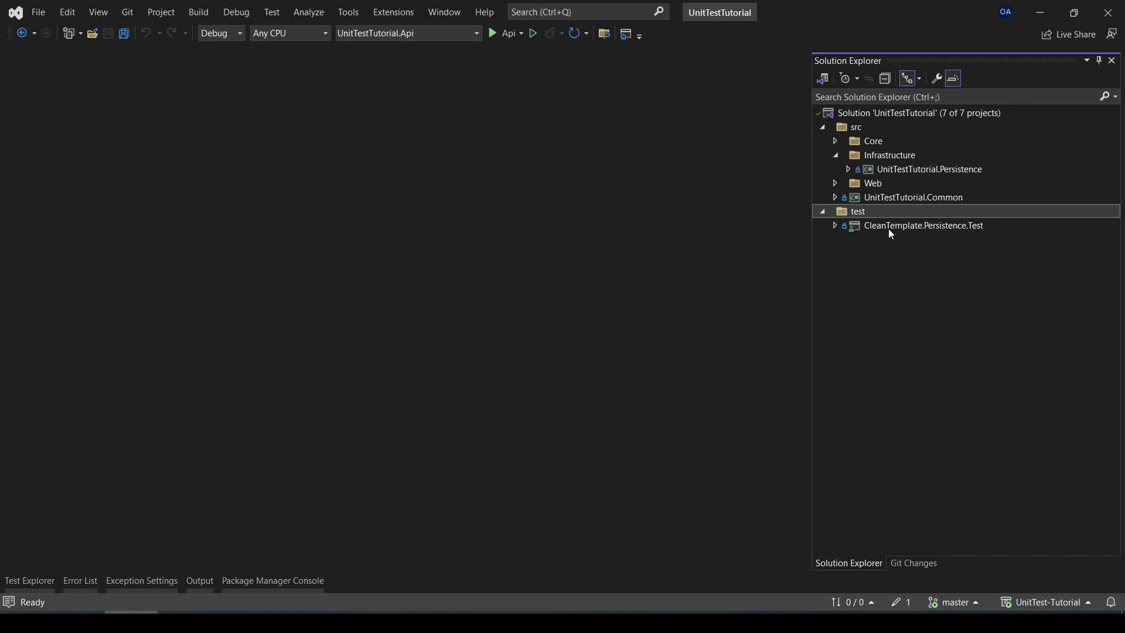
mouse_move(838, 245)
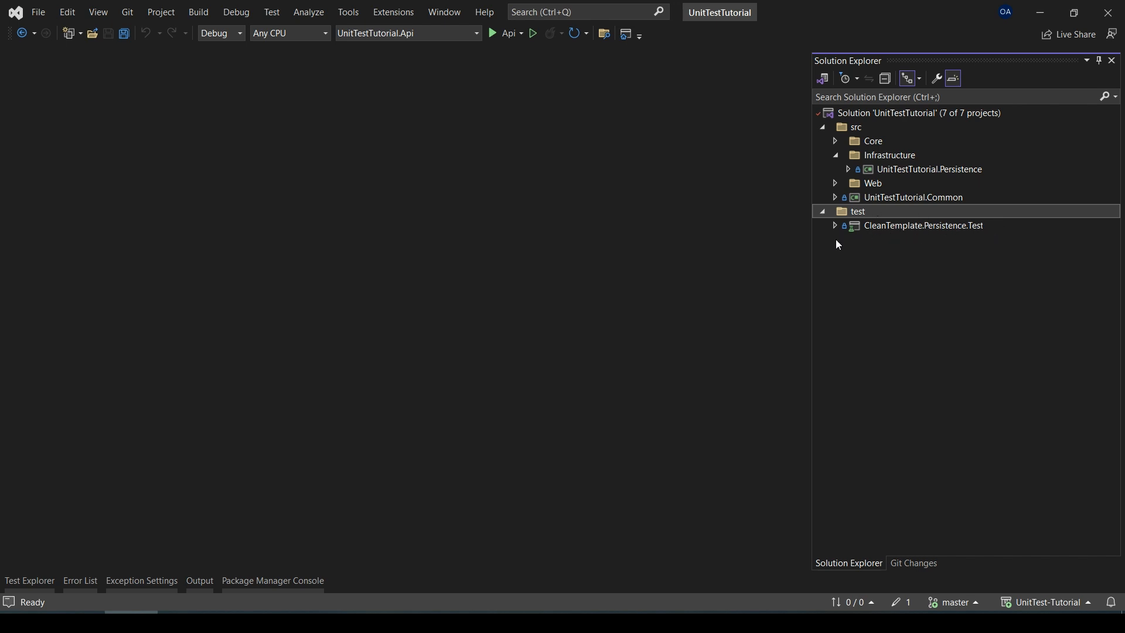
Open the CleanTemplate.Persistence.Test project file and rename the project to CleanTemplate.Persistence.Tests.
double_click(924, 225)
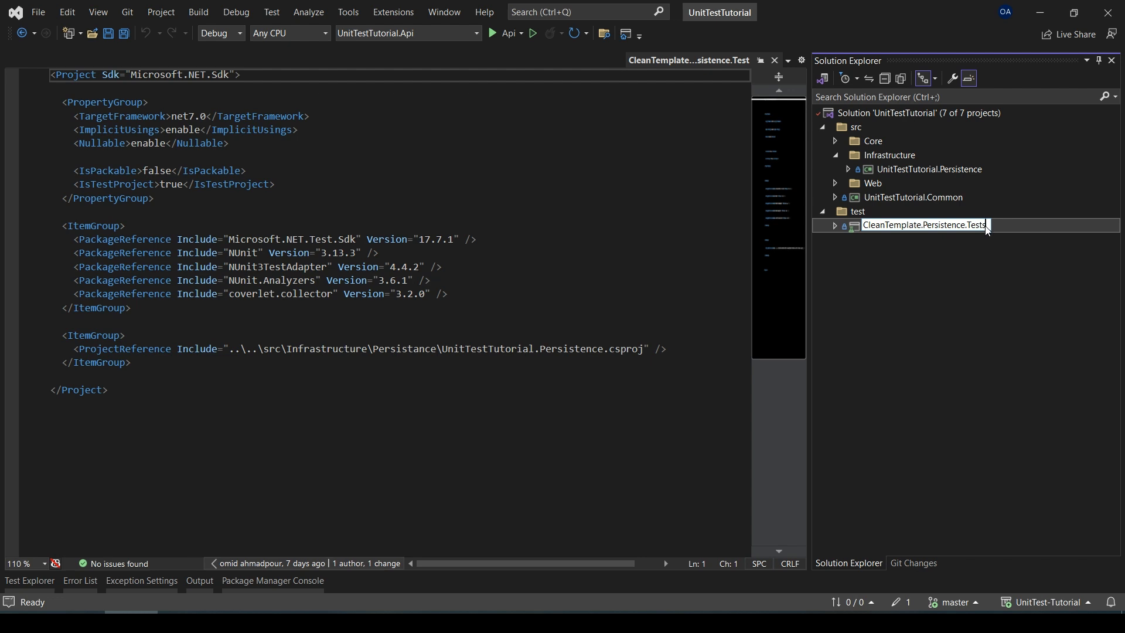
click(835, 225)
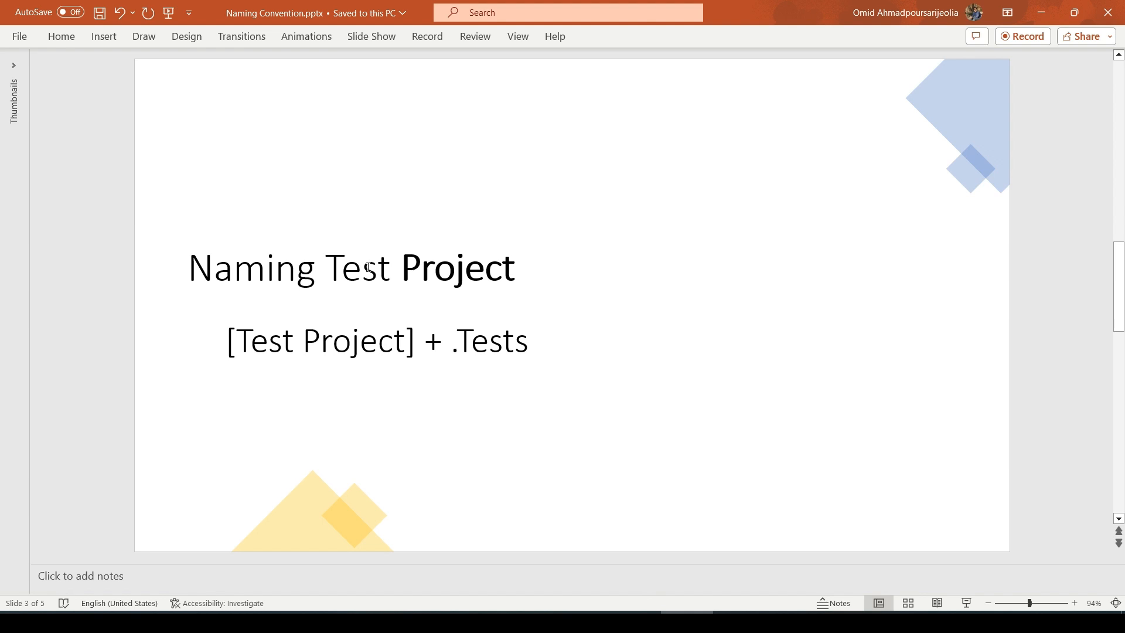
mouse_move(544, 337)
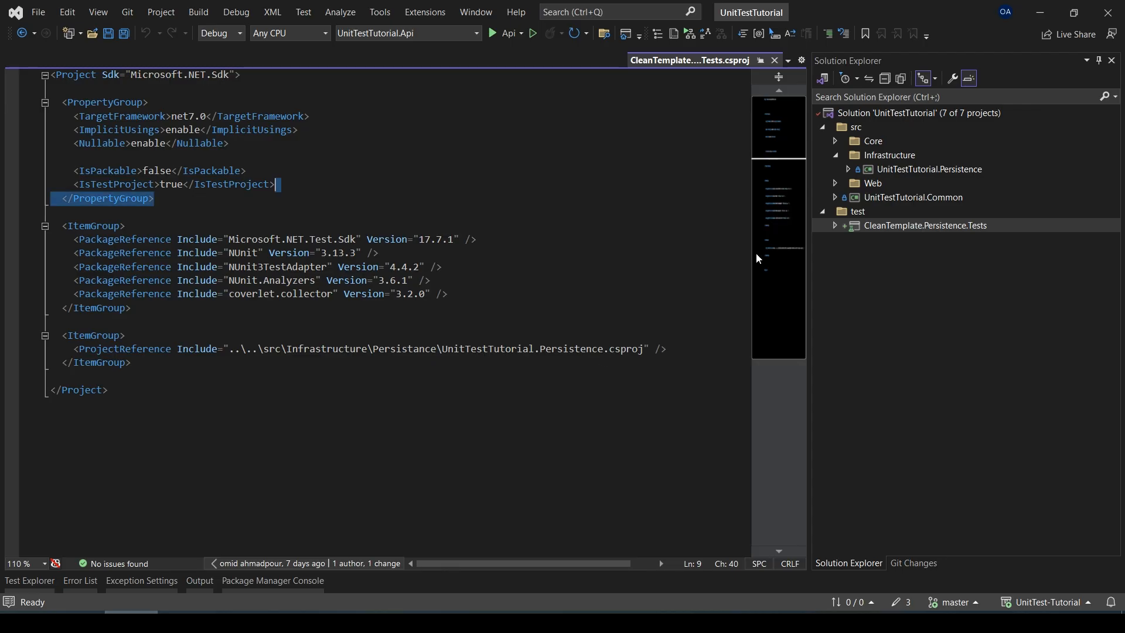
Open EmailValidatorTest.cs and rename the file to EmailValidatorTests.cs.
click(836, 225)
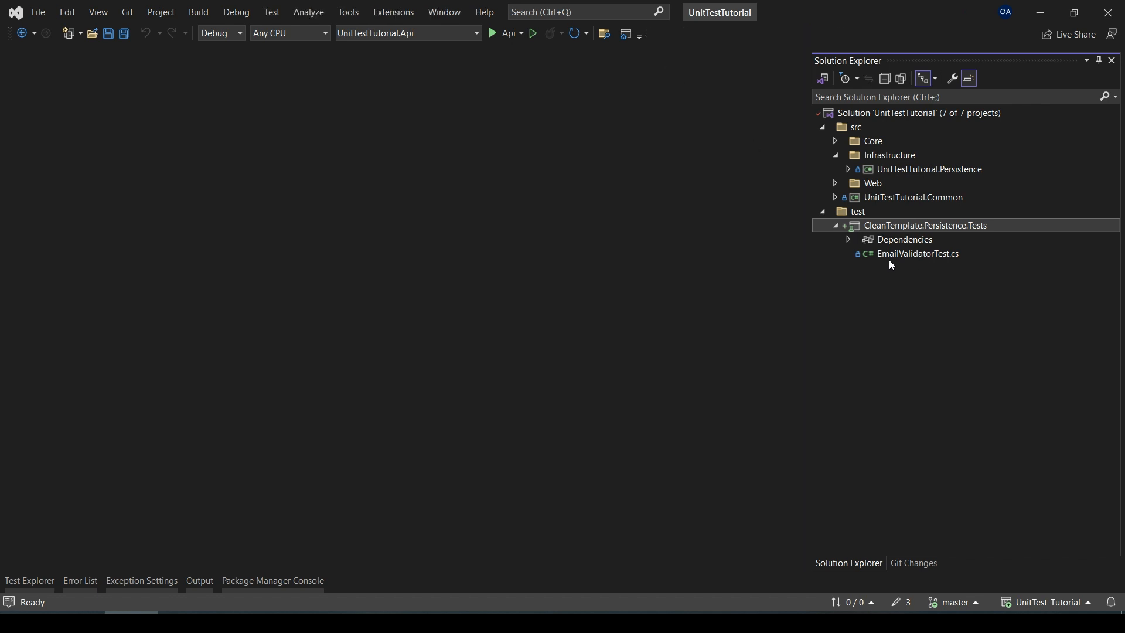
mouse_move(913, 260)
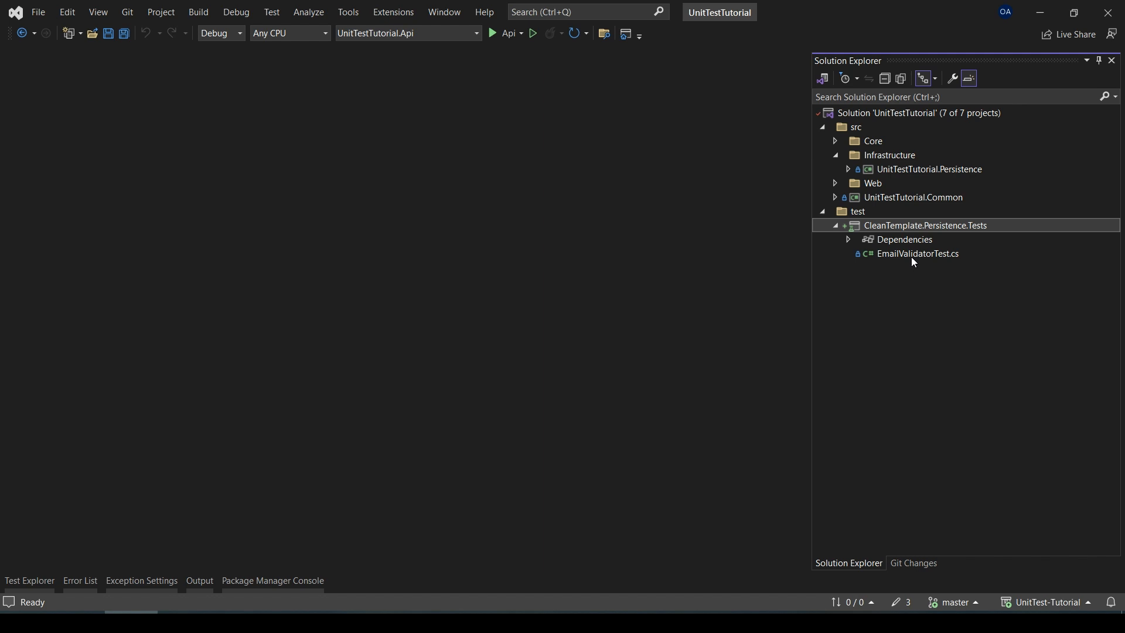
mouse_move(911, 258)
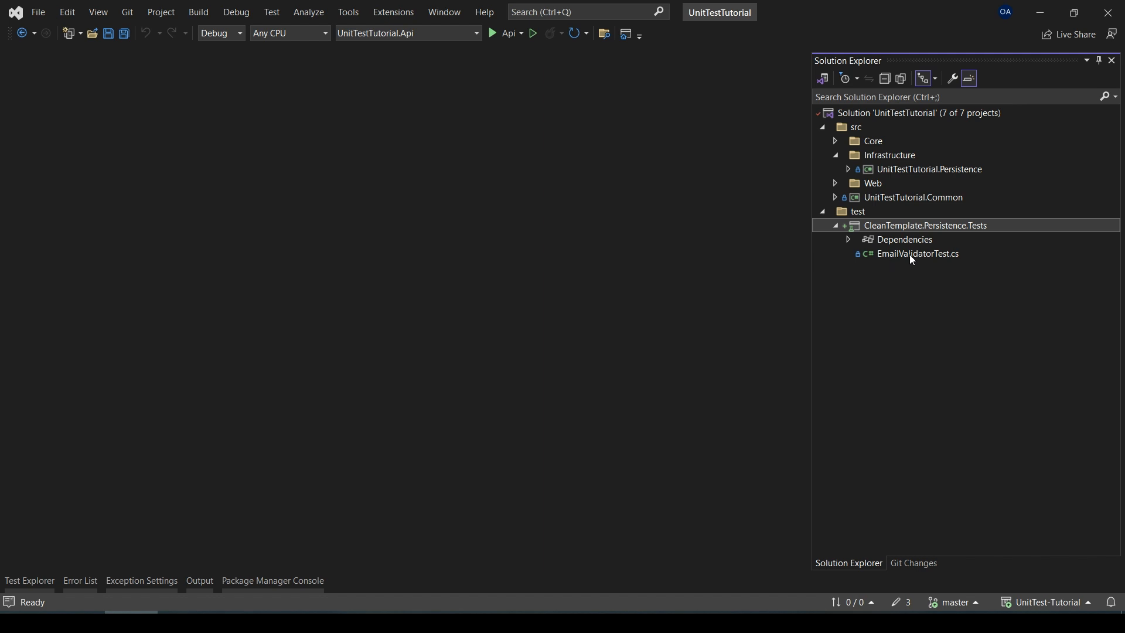
double_click(917, 254)
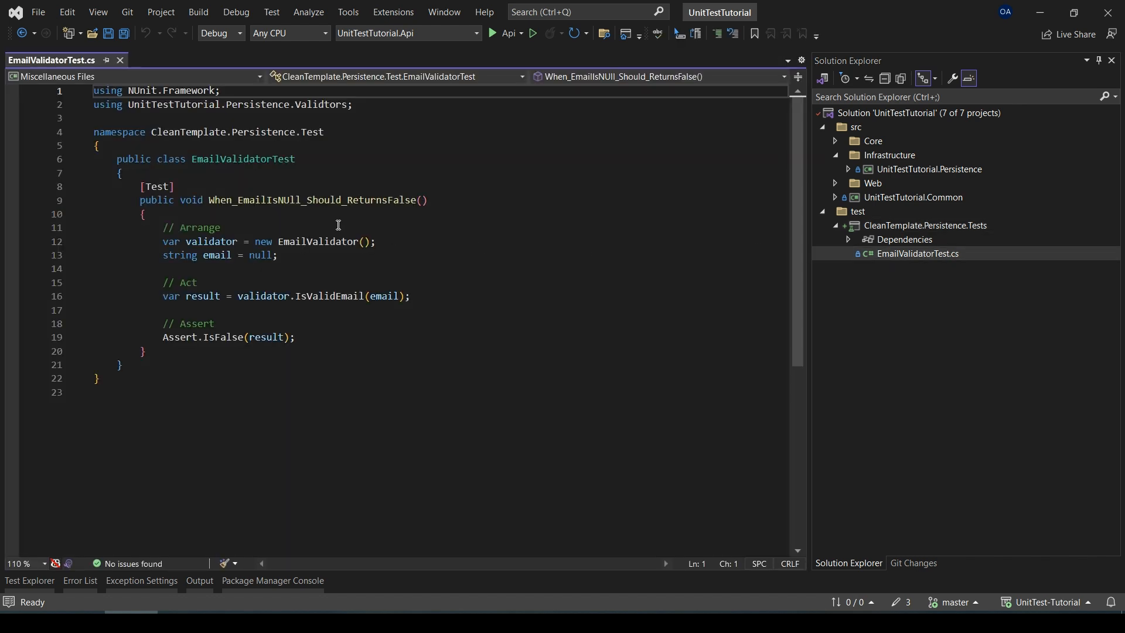
click(918, 253)
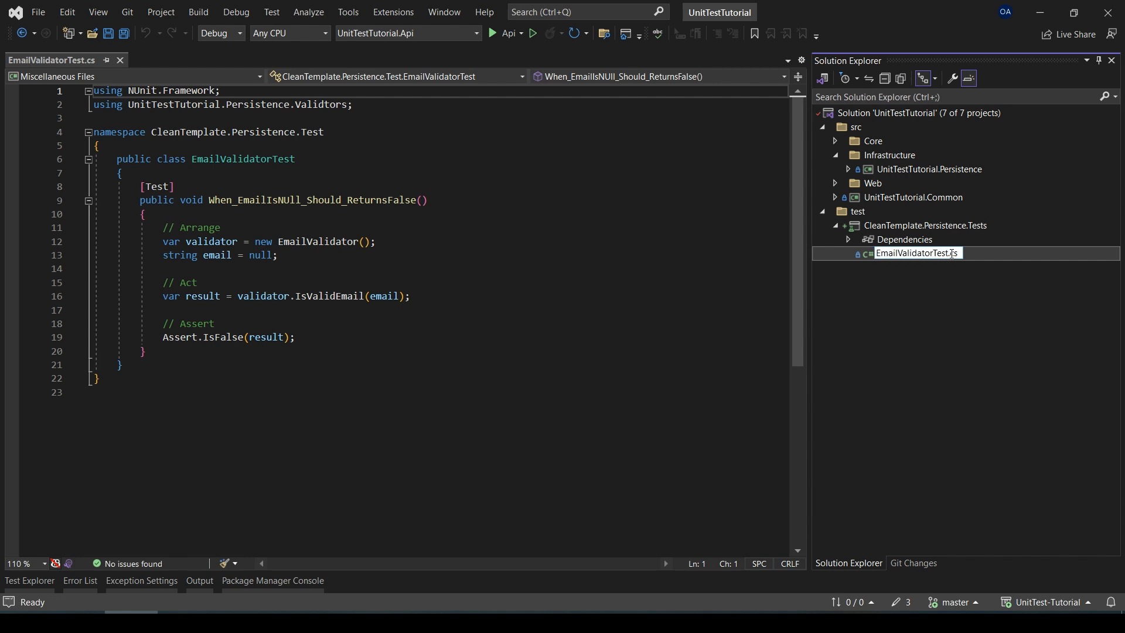
text(s)
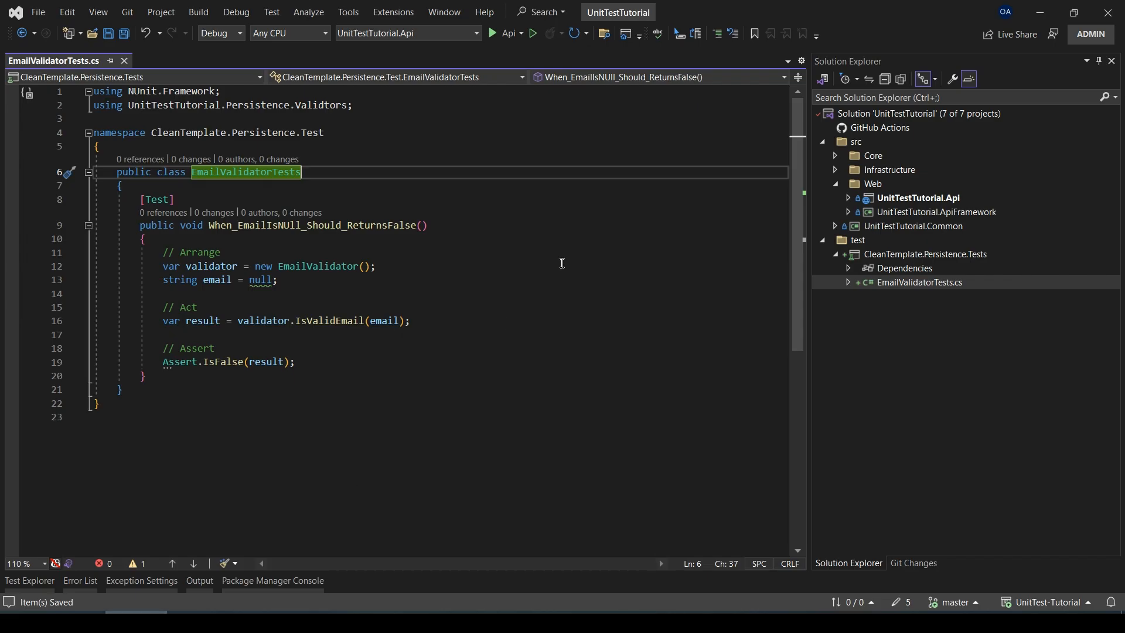
mouse_move(518, 194)
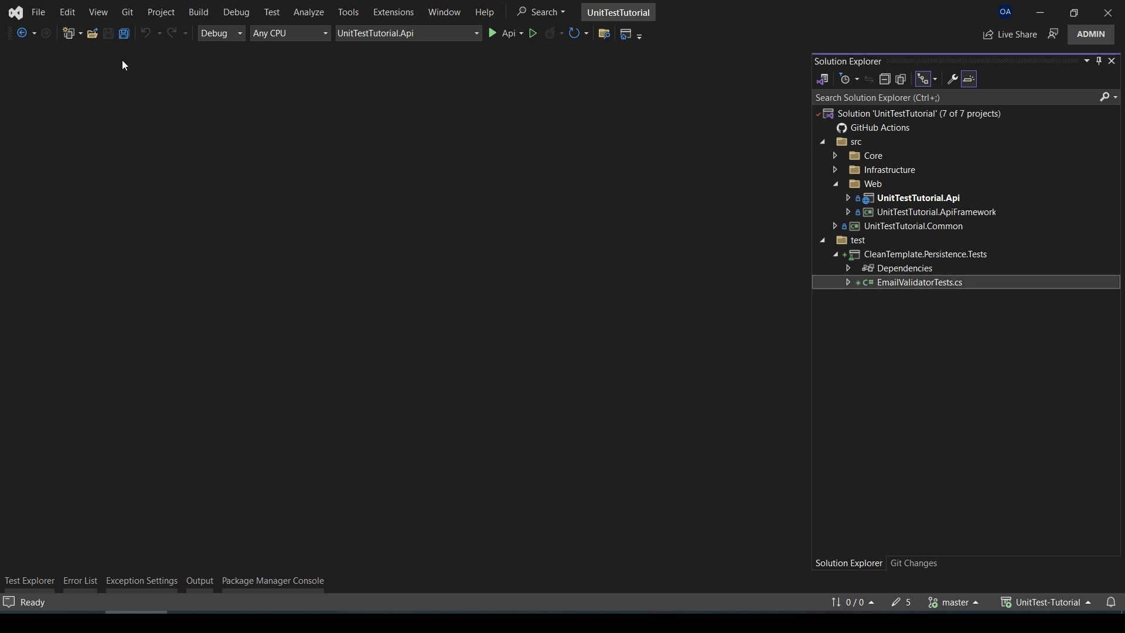
mouse_move(279, 124)
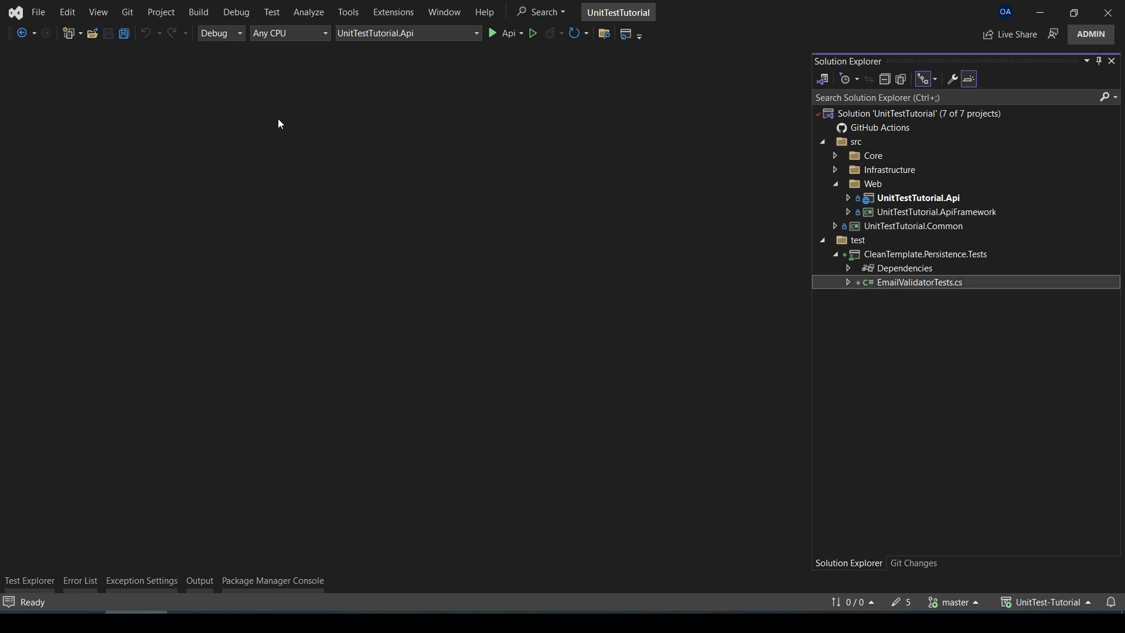